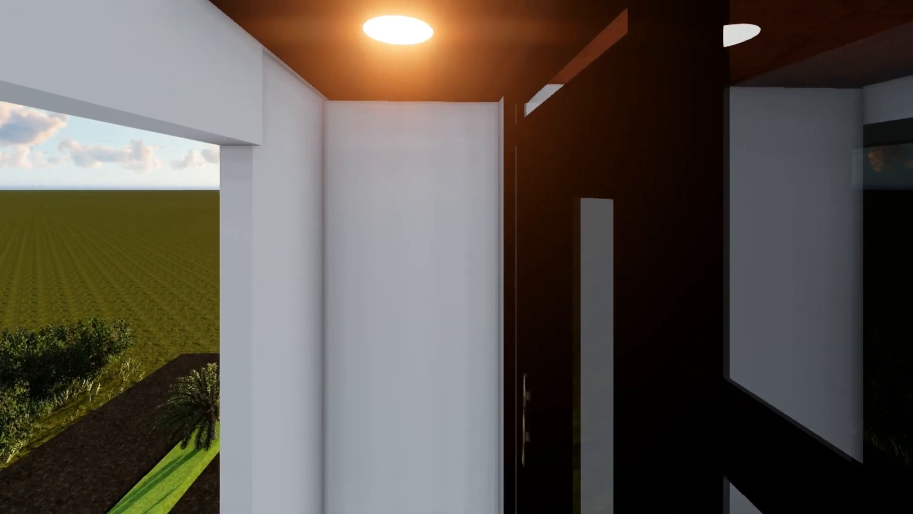
pyautogui.moveTo(457, 256)
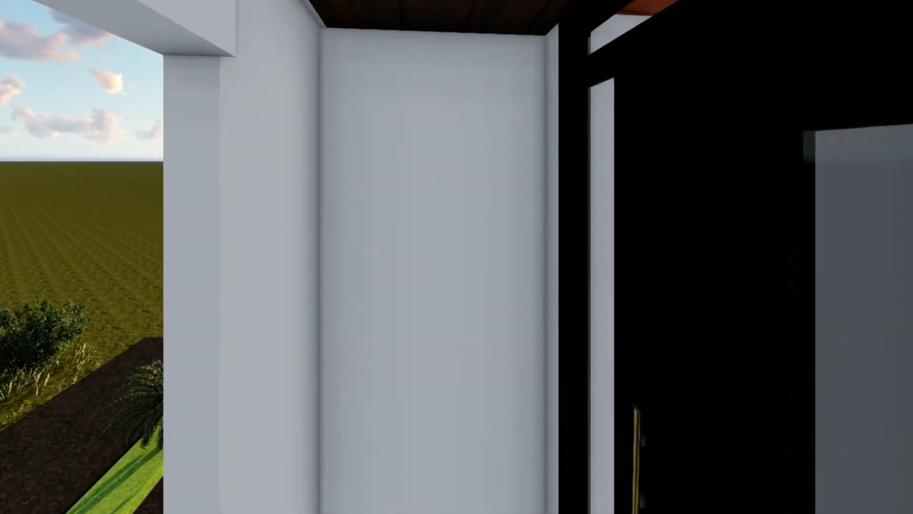